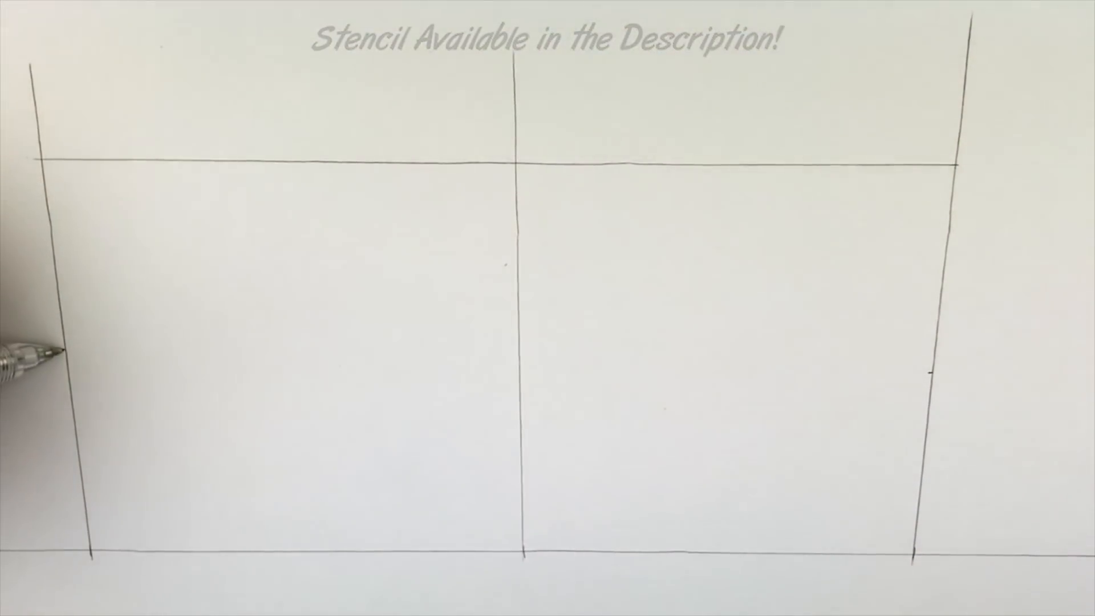
drag(63, 356, 935, 370)
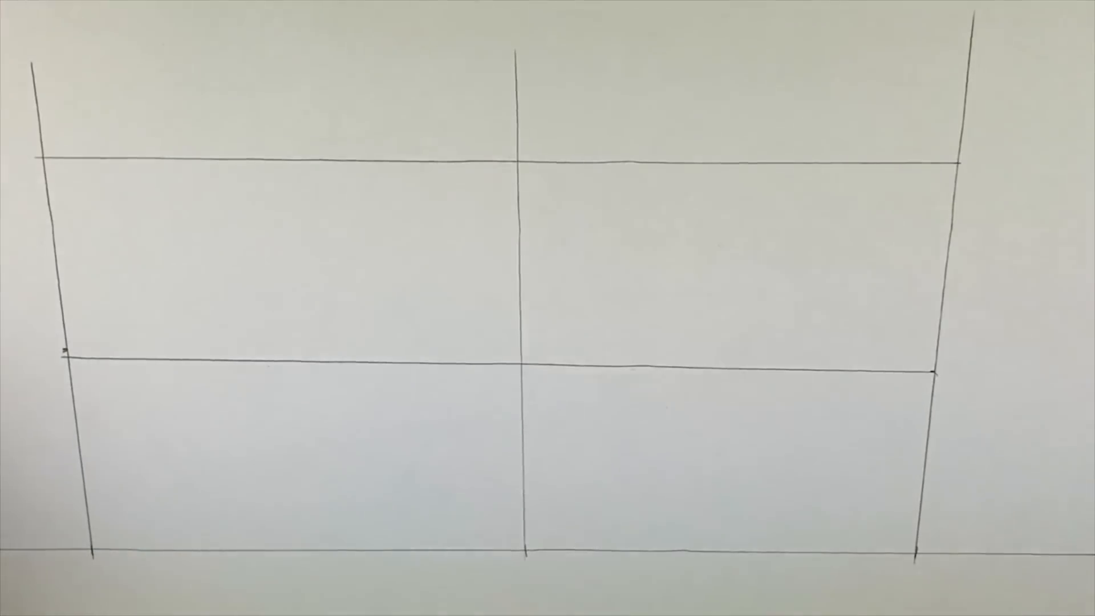